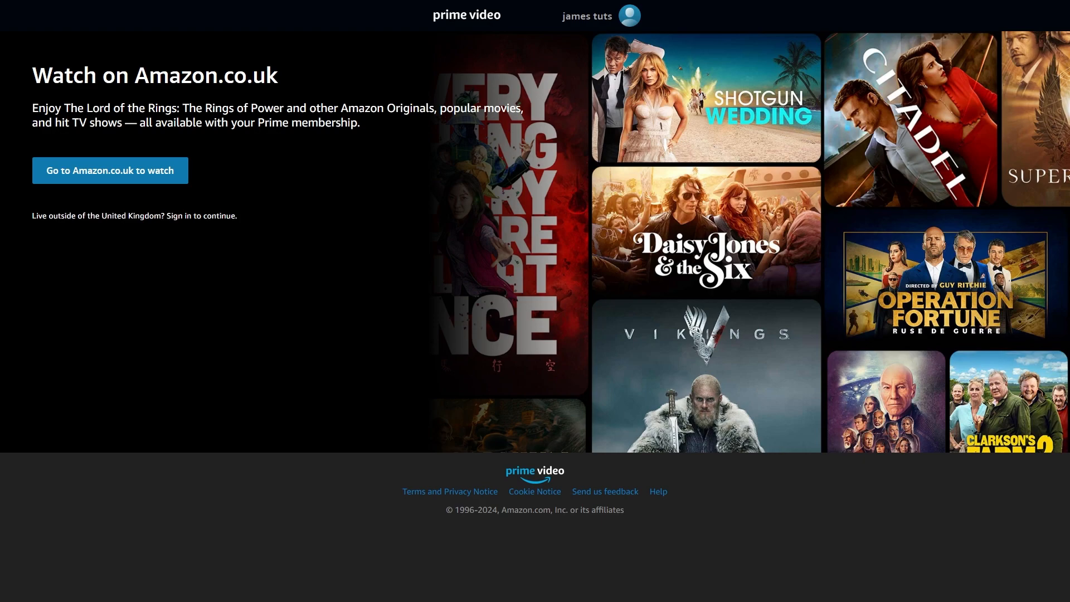
{"action": "mouse_move", "coordinate": [592, 307]}
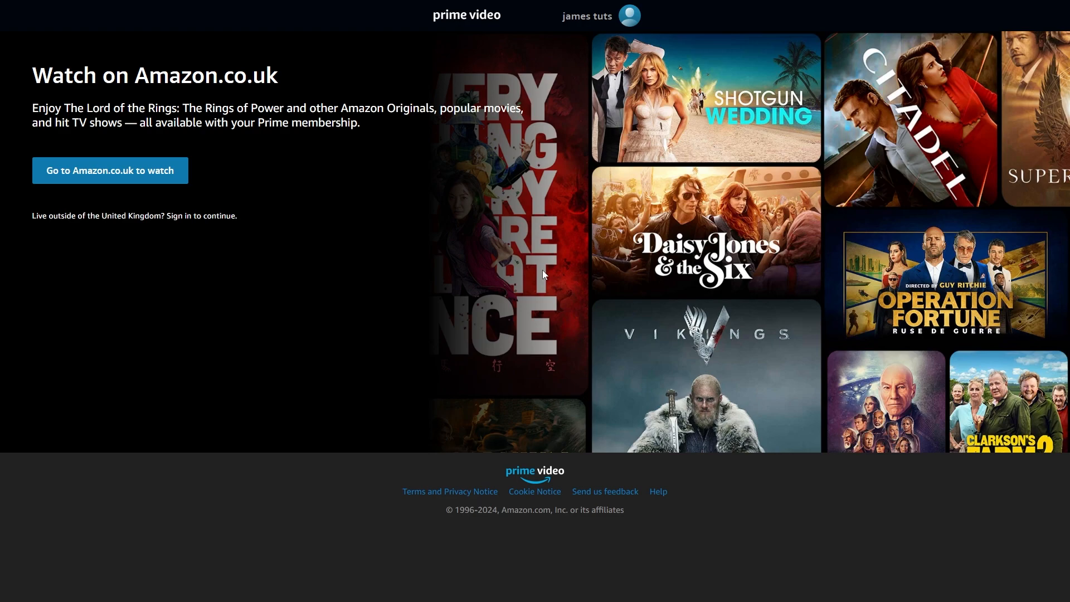
{"action": "mouse_move", "coordinate": [554, 256]}
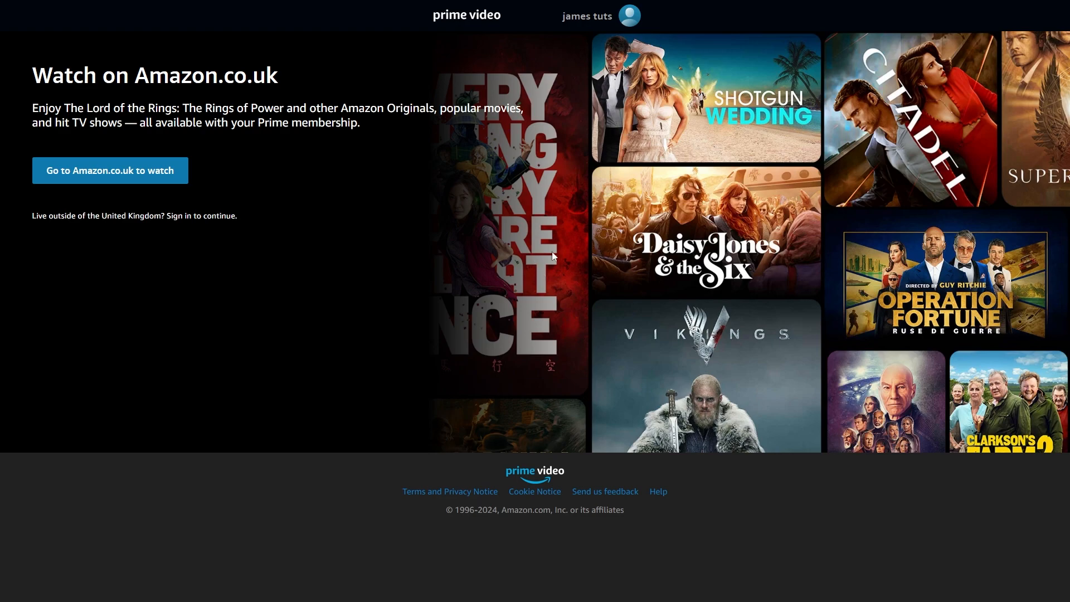
- Reveal the Prime Video account menu listing account settings, sign out and profiles
{"action": "left_click", "coordinate": [626, 14]}
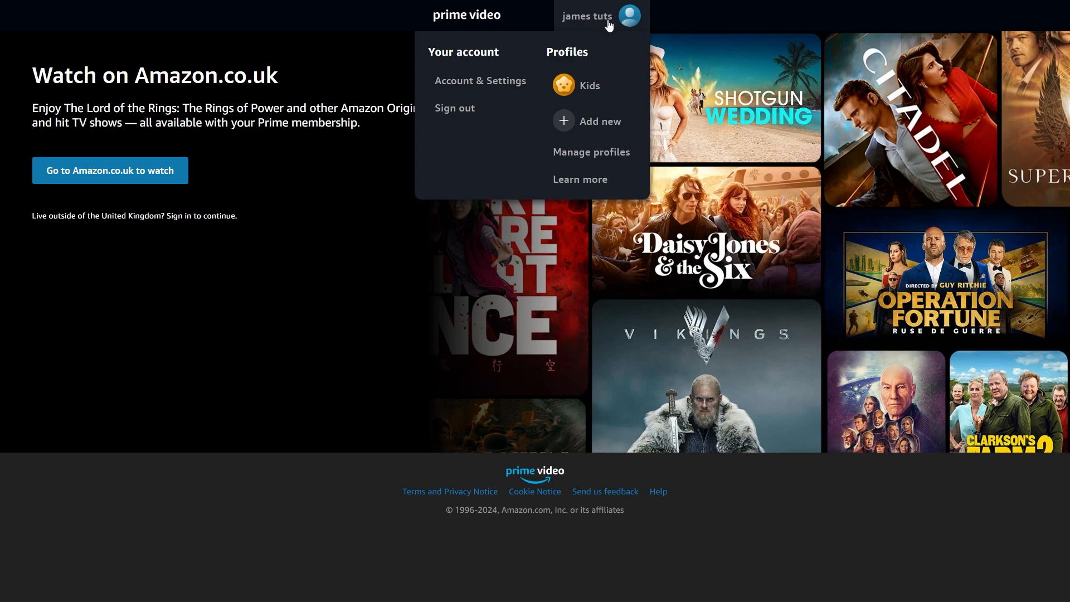
{"action": "mouse_move", "coordinate": [480, 80]}
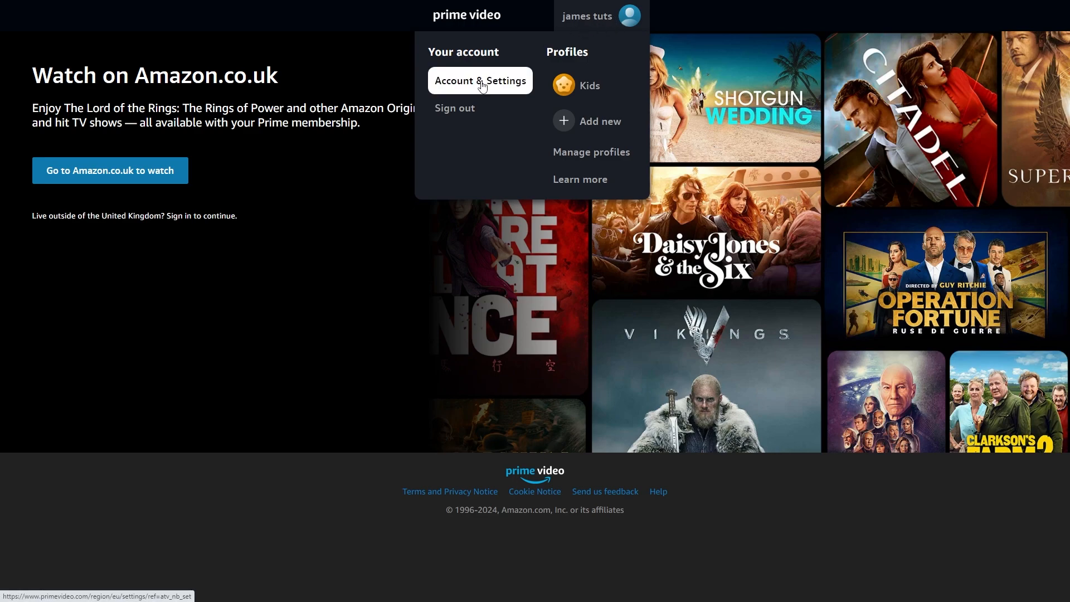
- Reach the Amazon.co.uk Your Account page via Account & Settings and Edit on Amazon
{"action": "left_click", "coordinate": [480, 81]}
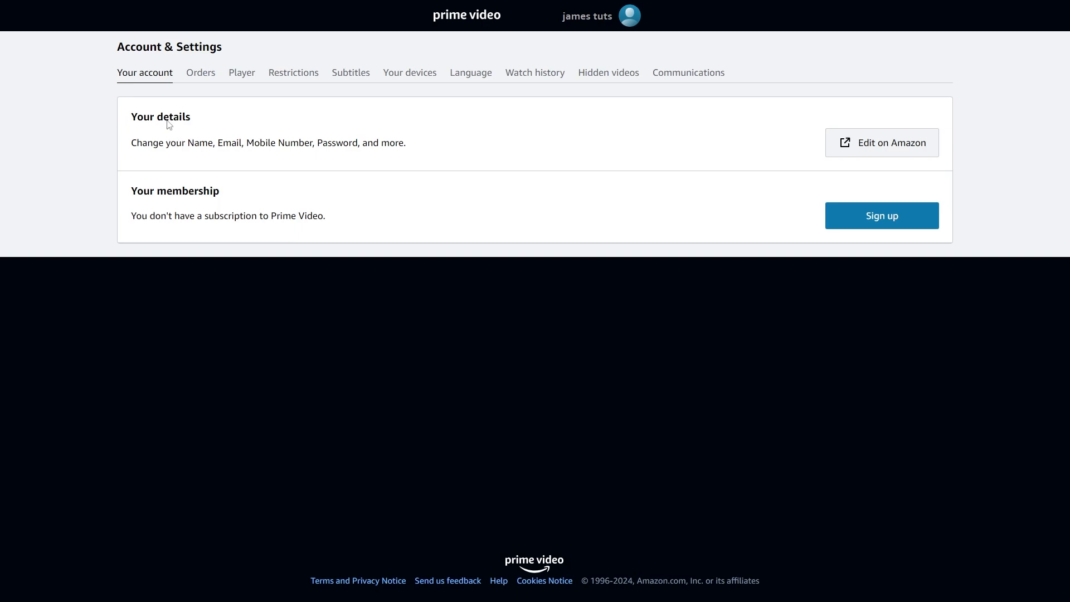
{"action": "double_click", "coordinate": [160, 117]}
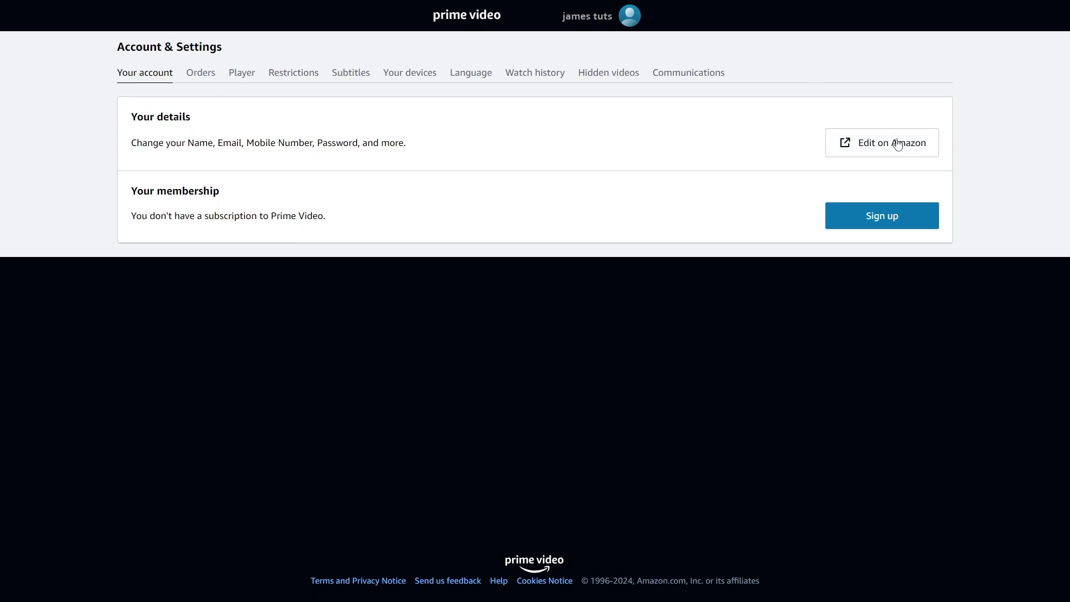
{"action": "left_click", "coordinate": [881, 143]}
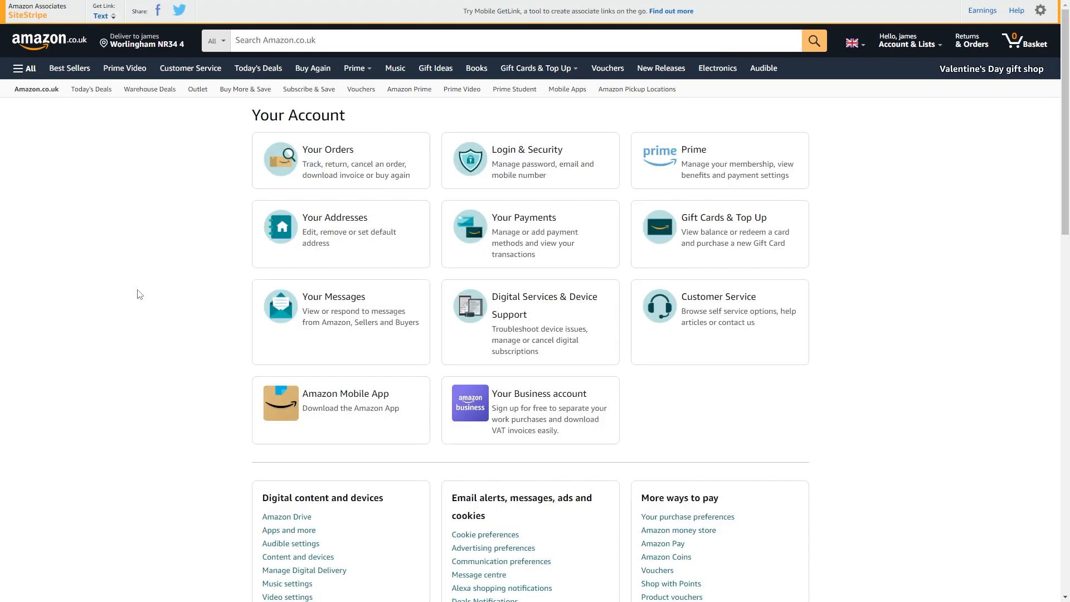
- Go to Manage Your Content and Devices from the Digital content and devices section
{"action": "scroll", "scroll_direction": "down", "scroll_amount": 3}
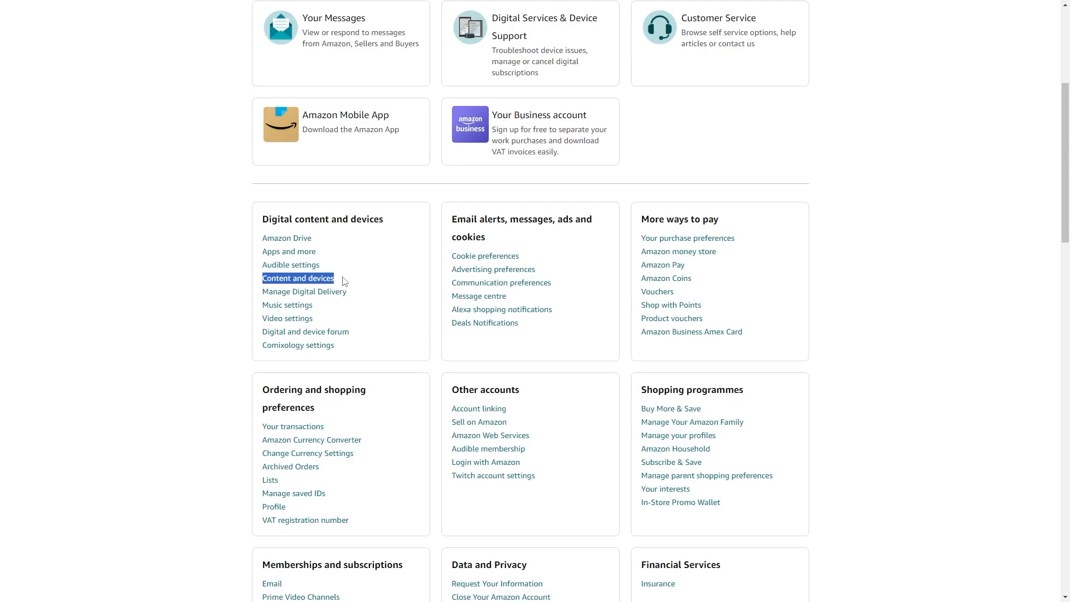
{"action": "left_click", "coordinate": [297, 279]}
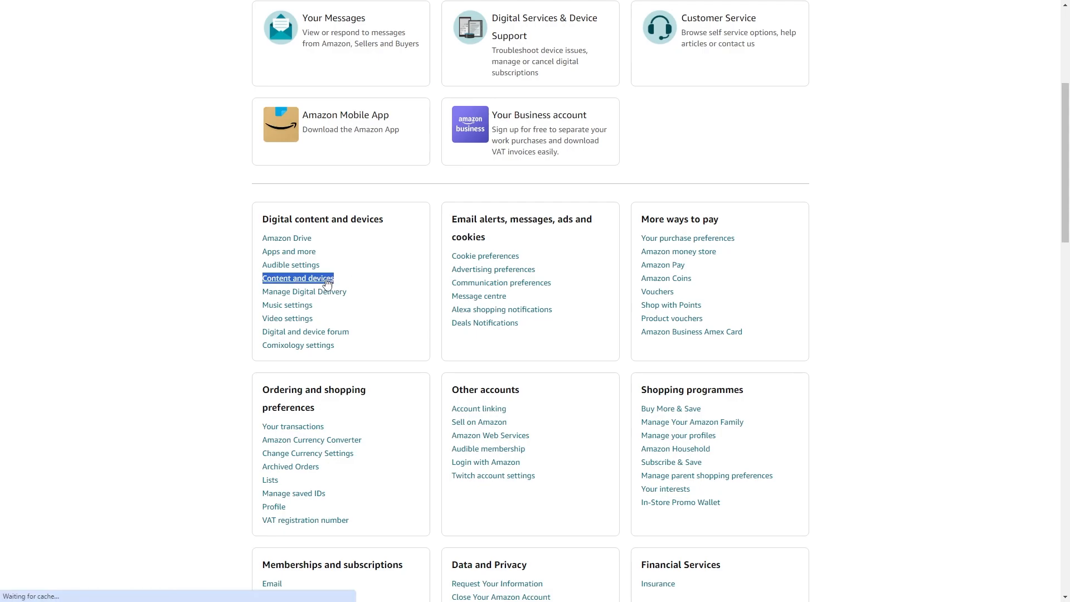
{"action": "left_click", "coordinate": [297, 279]}
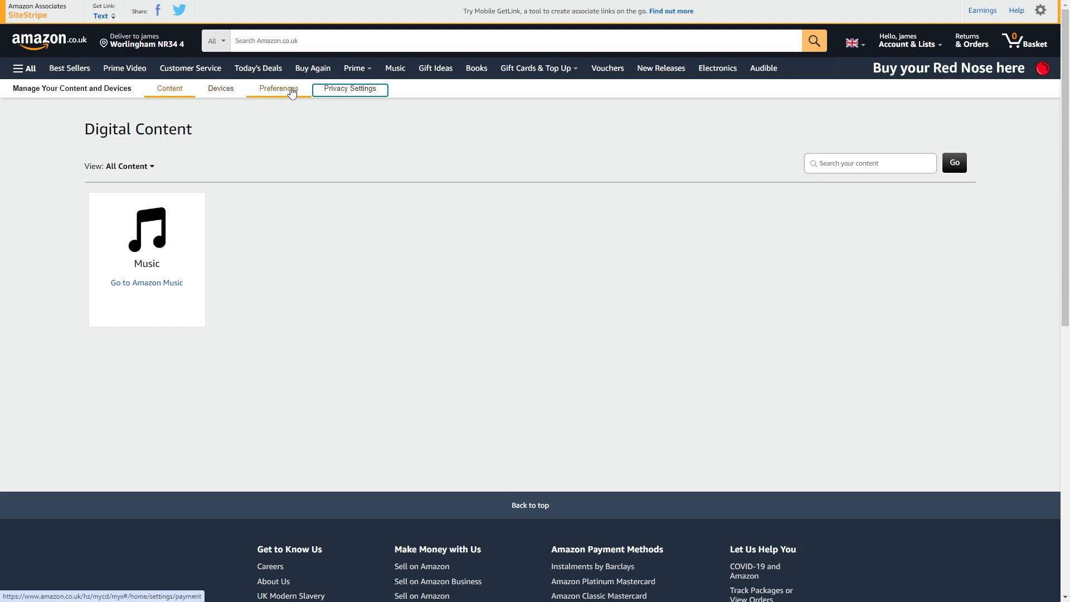
- Show the Preferences section listing Digital Payment, Country/Region and Household settings
{"action": "left_click", "coordinate": [278, 89]}
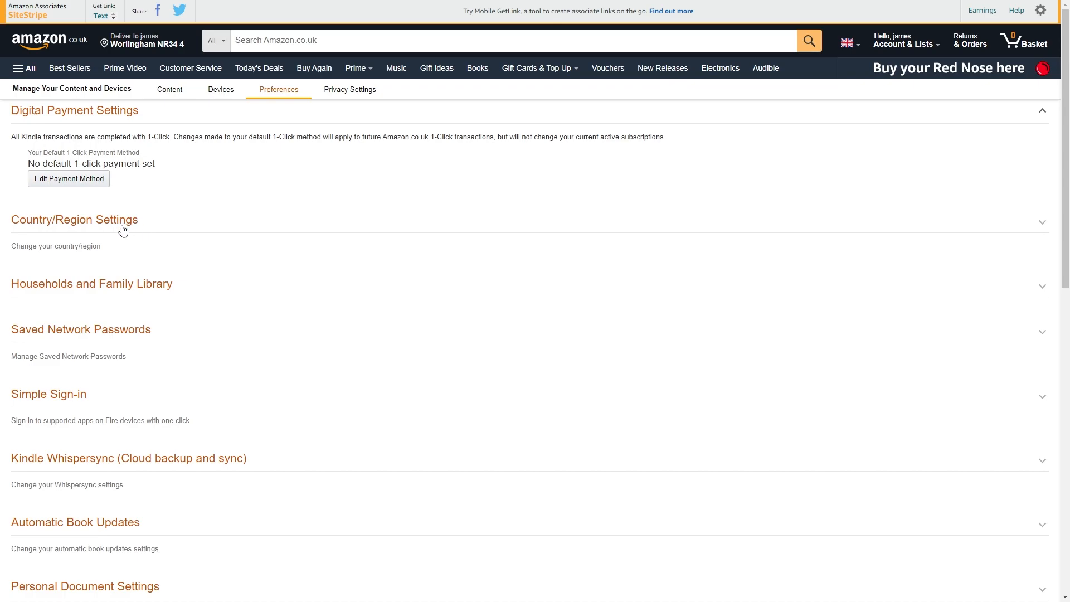
{"action": "mouse_move", "coordinate": [1042, 224]}
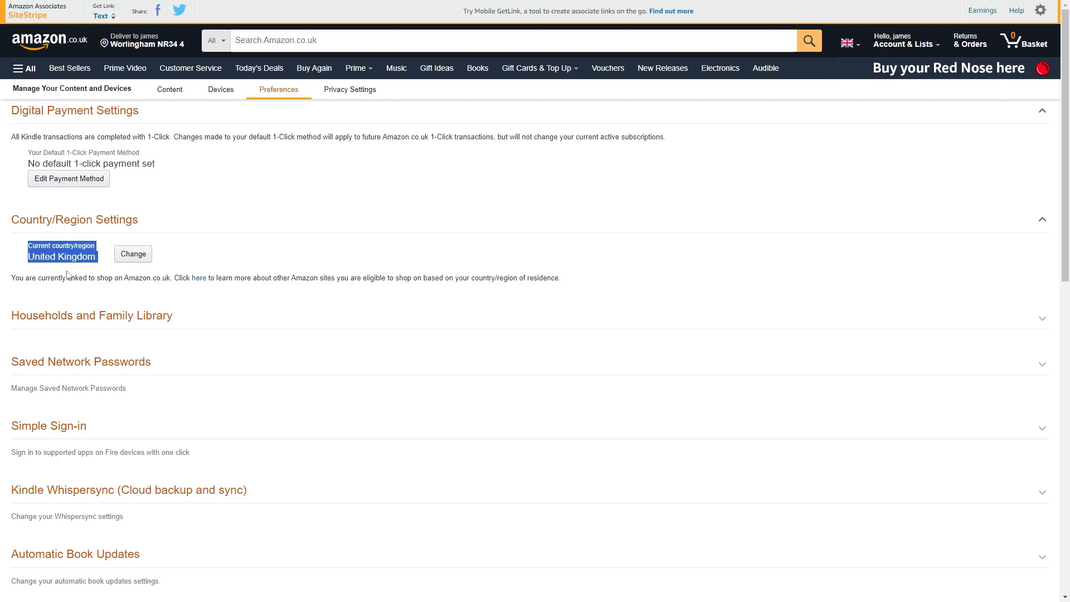
- Start changing the country of residence and select part of the prefilled full name
{"action": "left_click", "coordinate": [133, 253]}
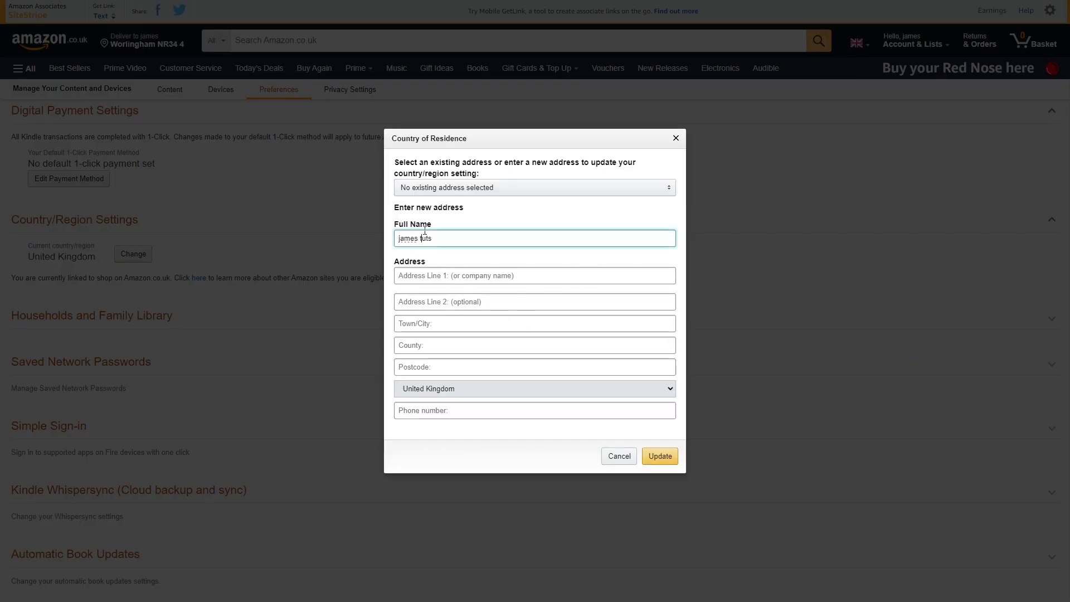
{"action": "double_click", "coordinate": [414, 237]}
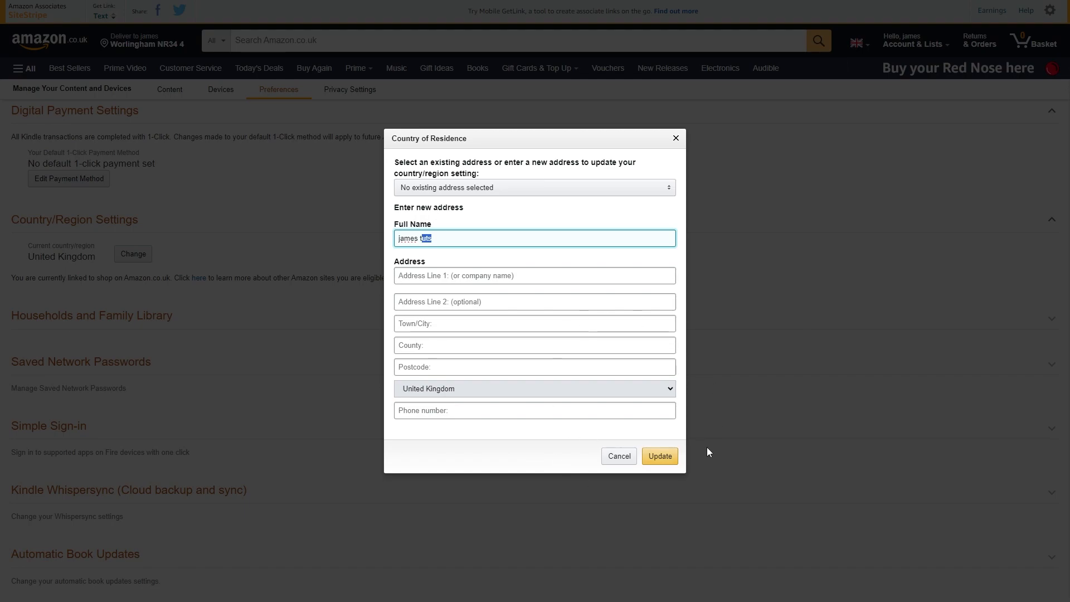
{"action": "mouse_move", "coordinate": [11, 251]}
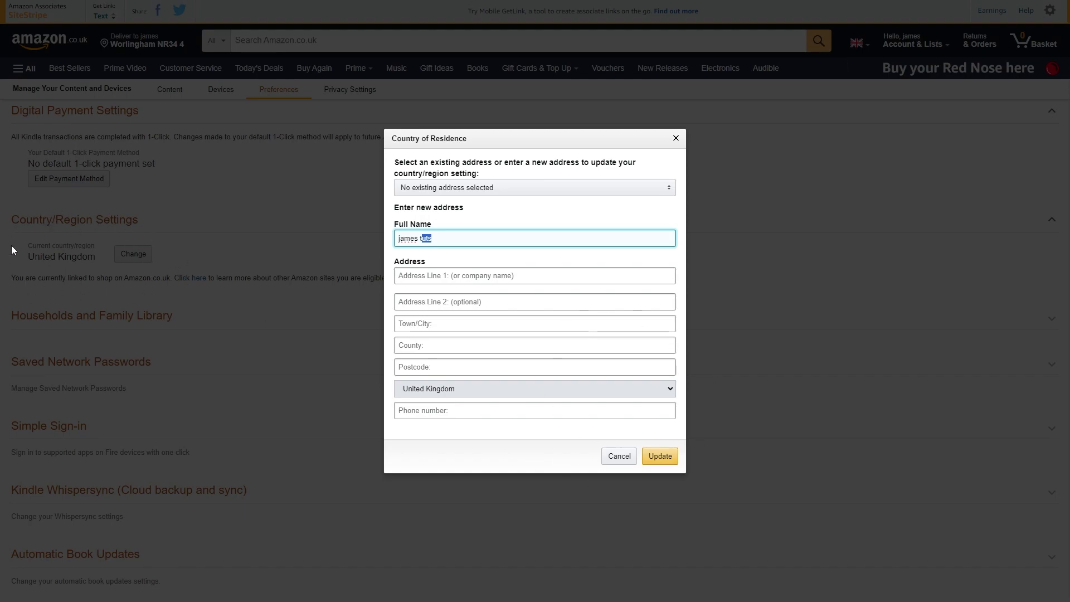
{"action": "mouse_move", "coordinate": [121, 305]}
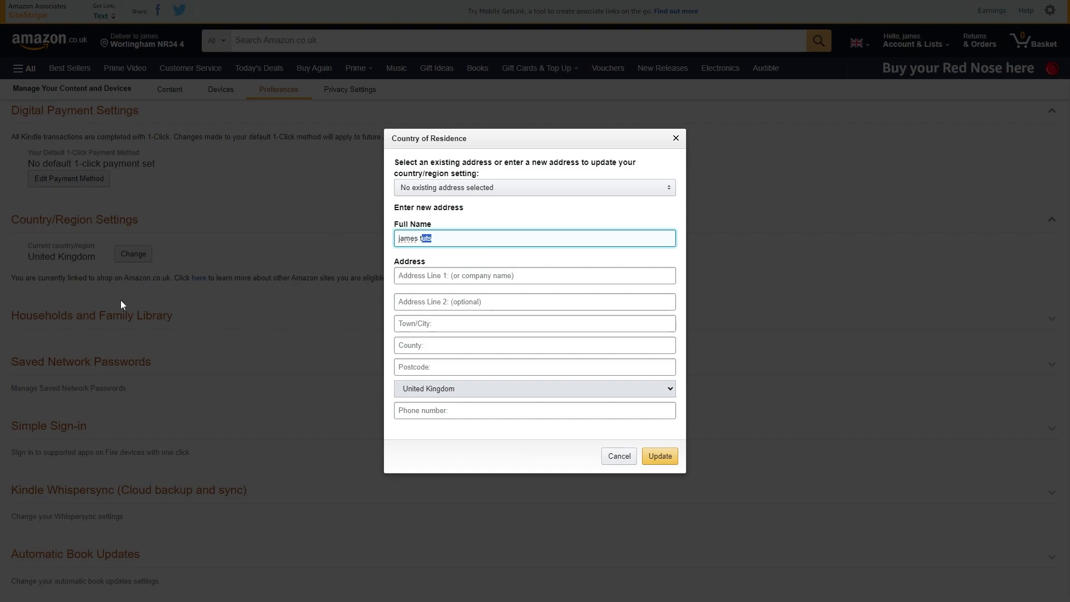